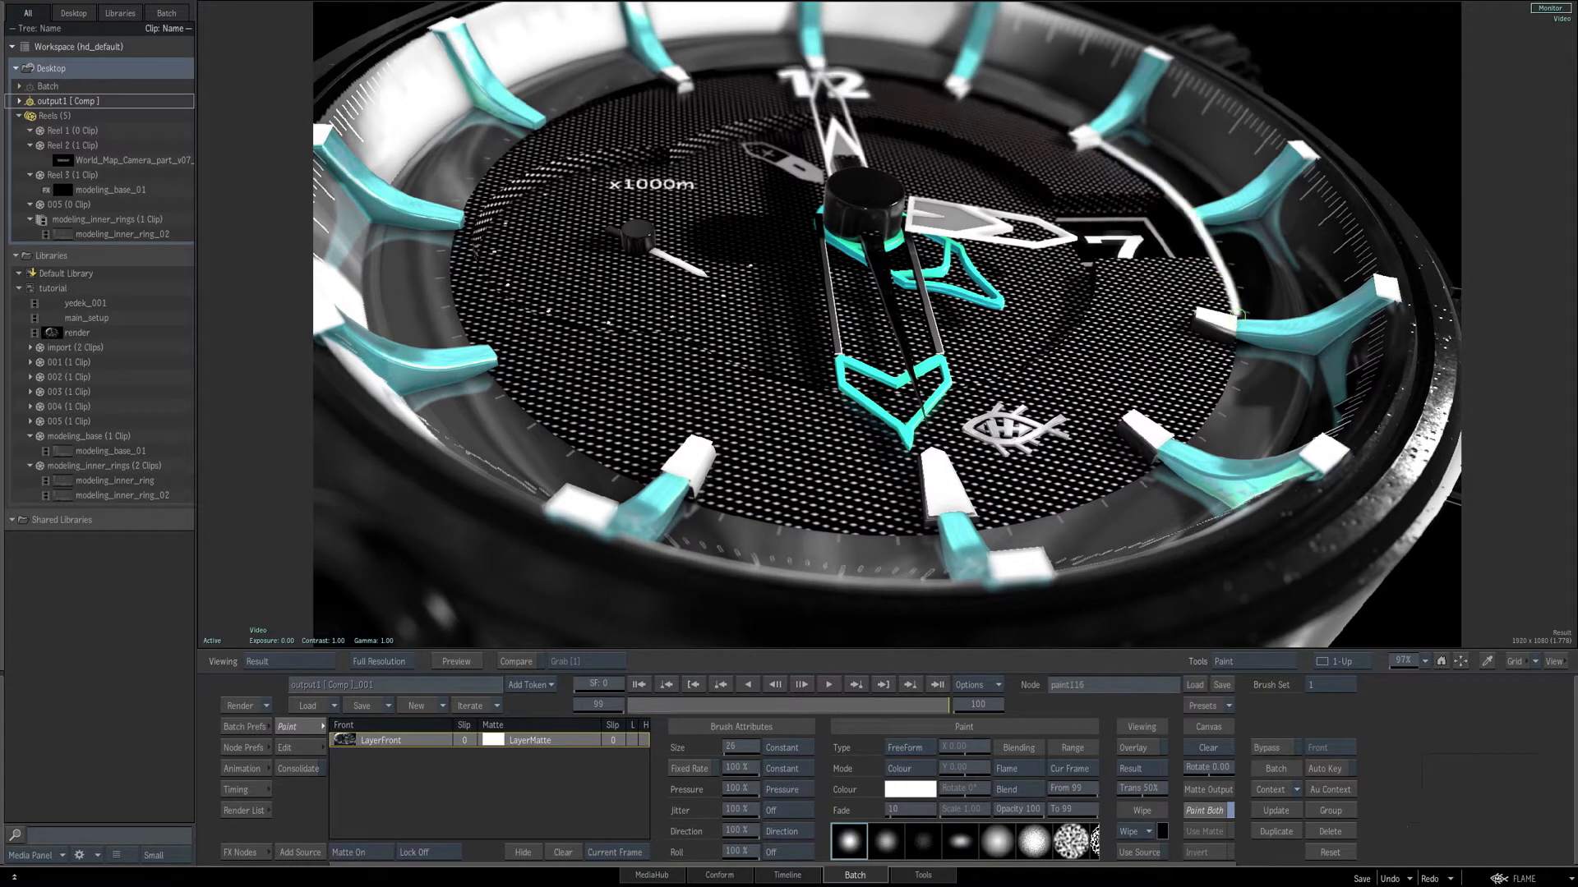
Paint a white stroke over the watch render and add a white 1920×1080 colour source
left_click_drag(1187, 468, 1364, 207)
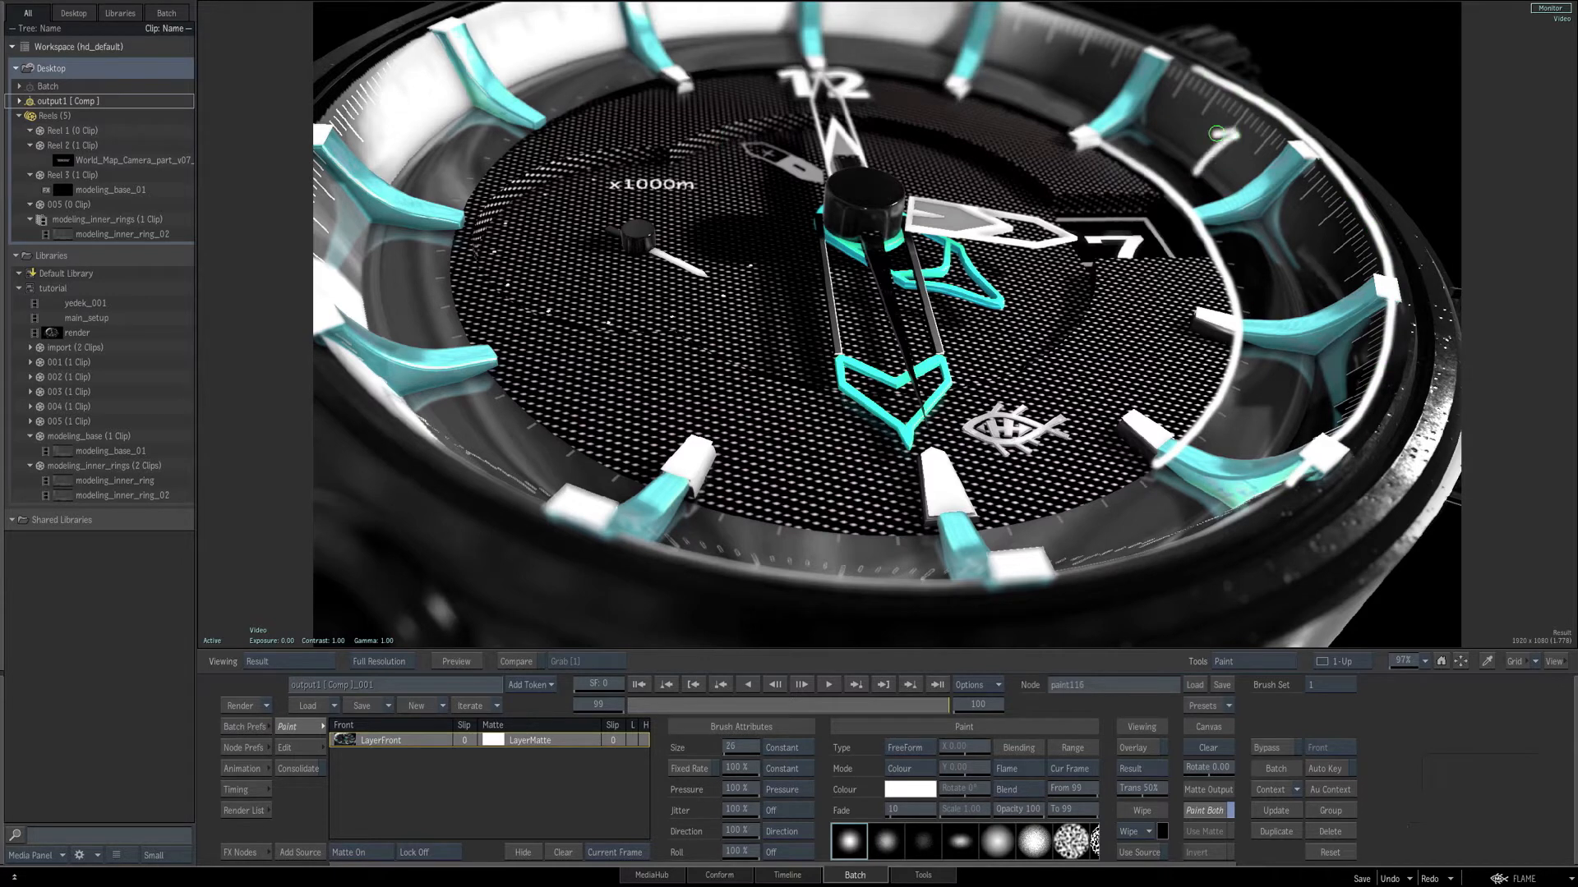
left_click(286, 660)
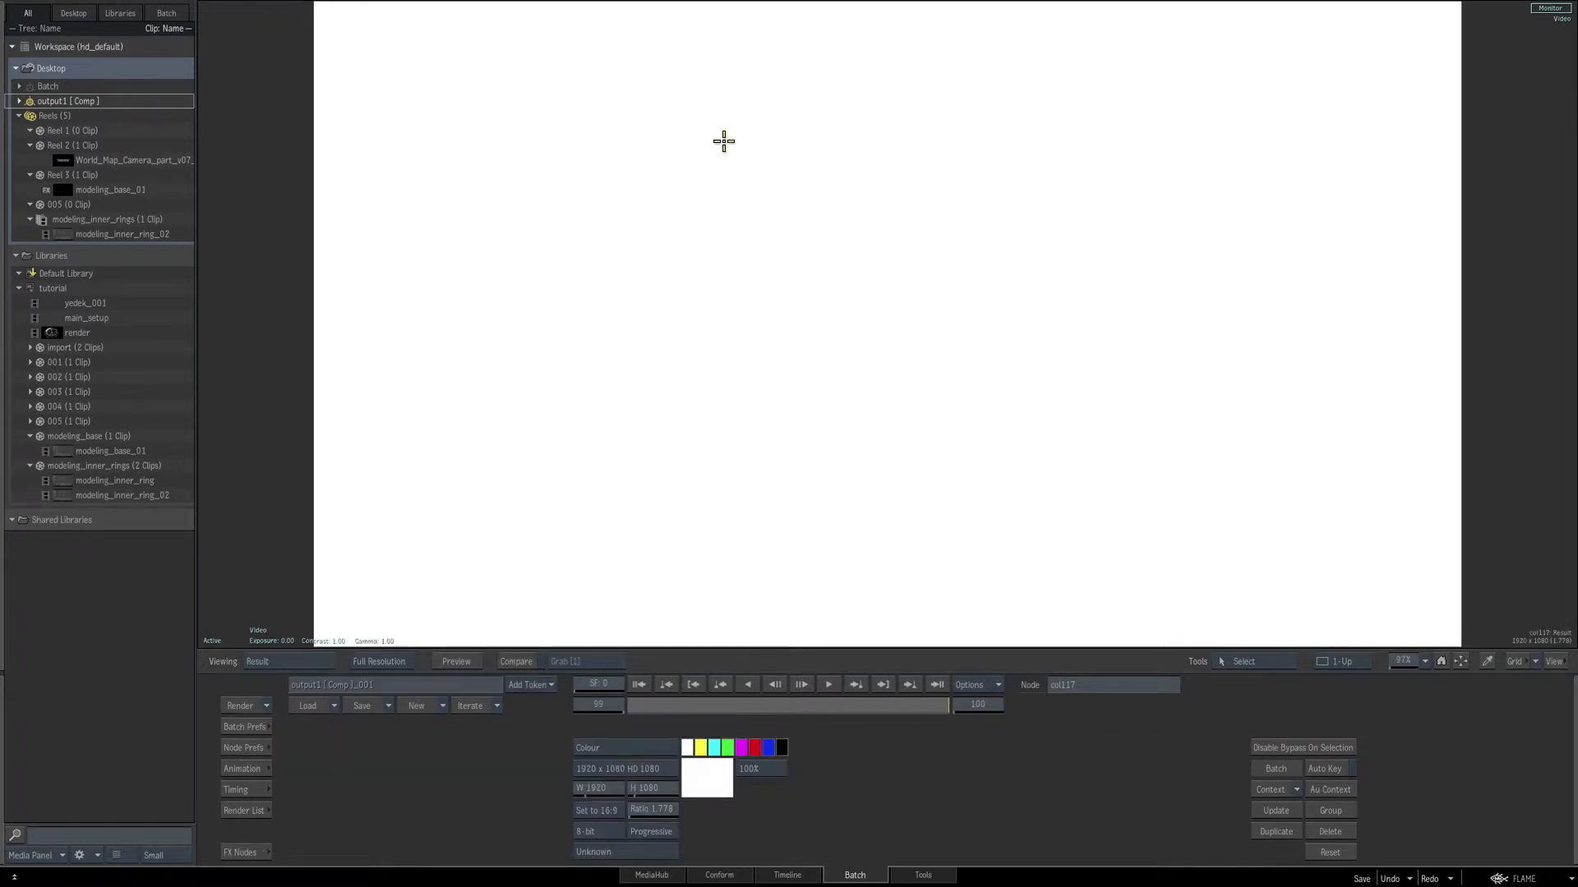
Shape the white source with a circular GMask ellipse centred in the frame
left_click(286, 661)
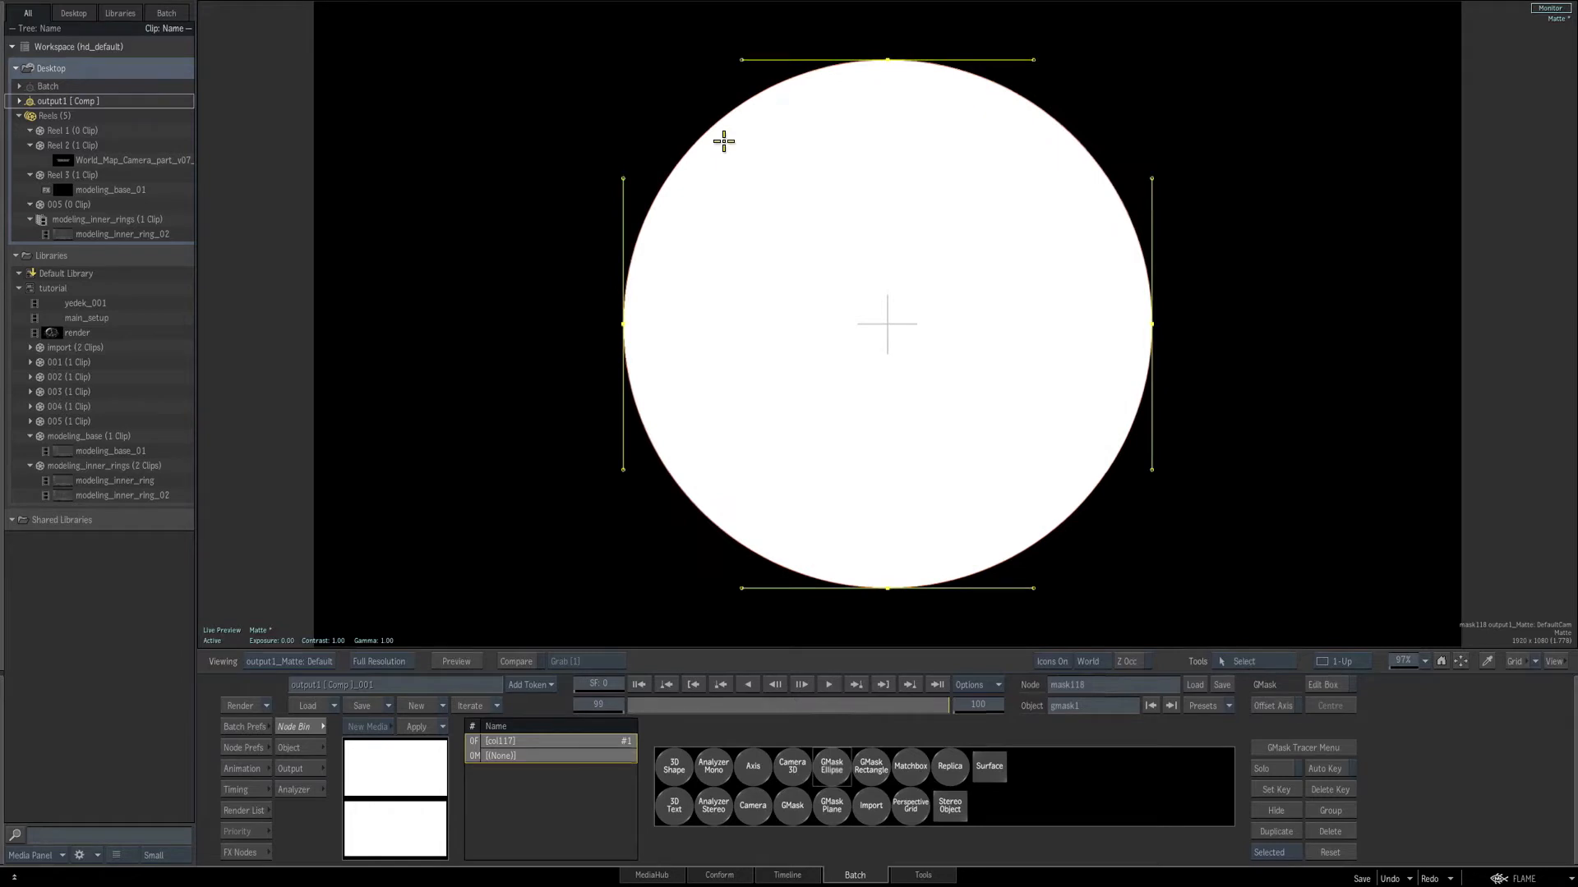
Feed the masked disc into an Action node, hollowed into a thick white ring
left_click(289, 661)
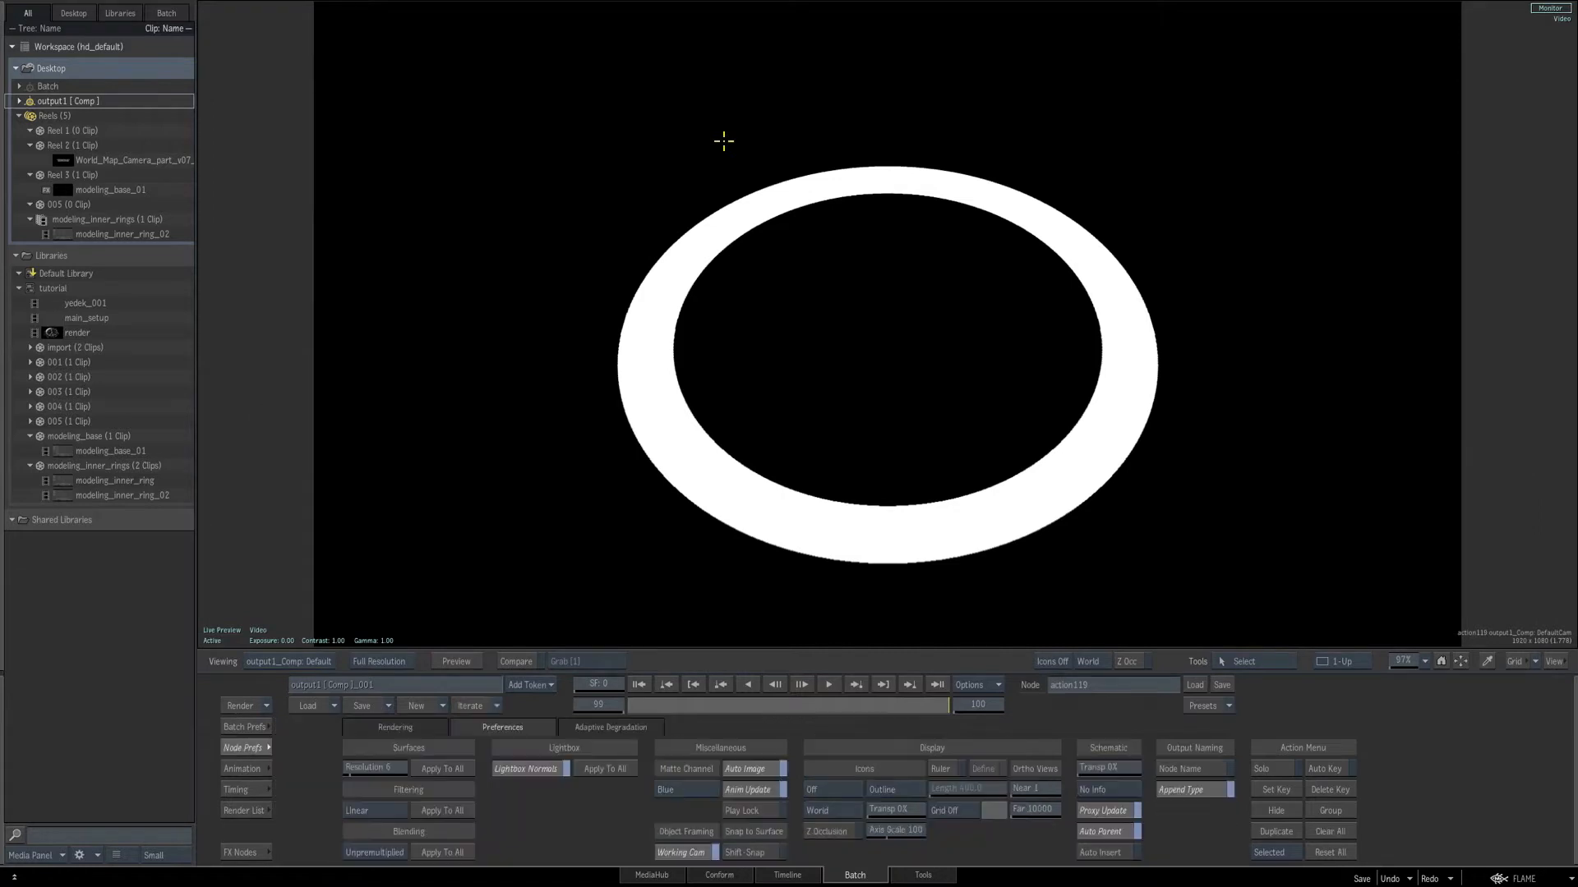
Set axis1 X rotation to -55, then enter the mask node's GMask Tracer schematic from Batch
left_click(395, 728)
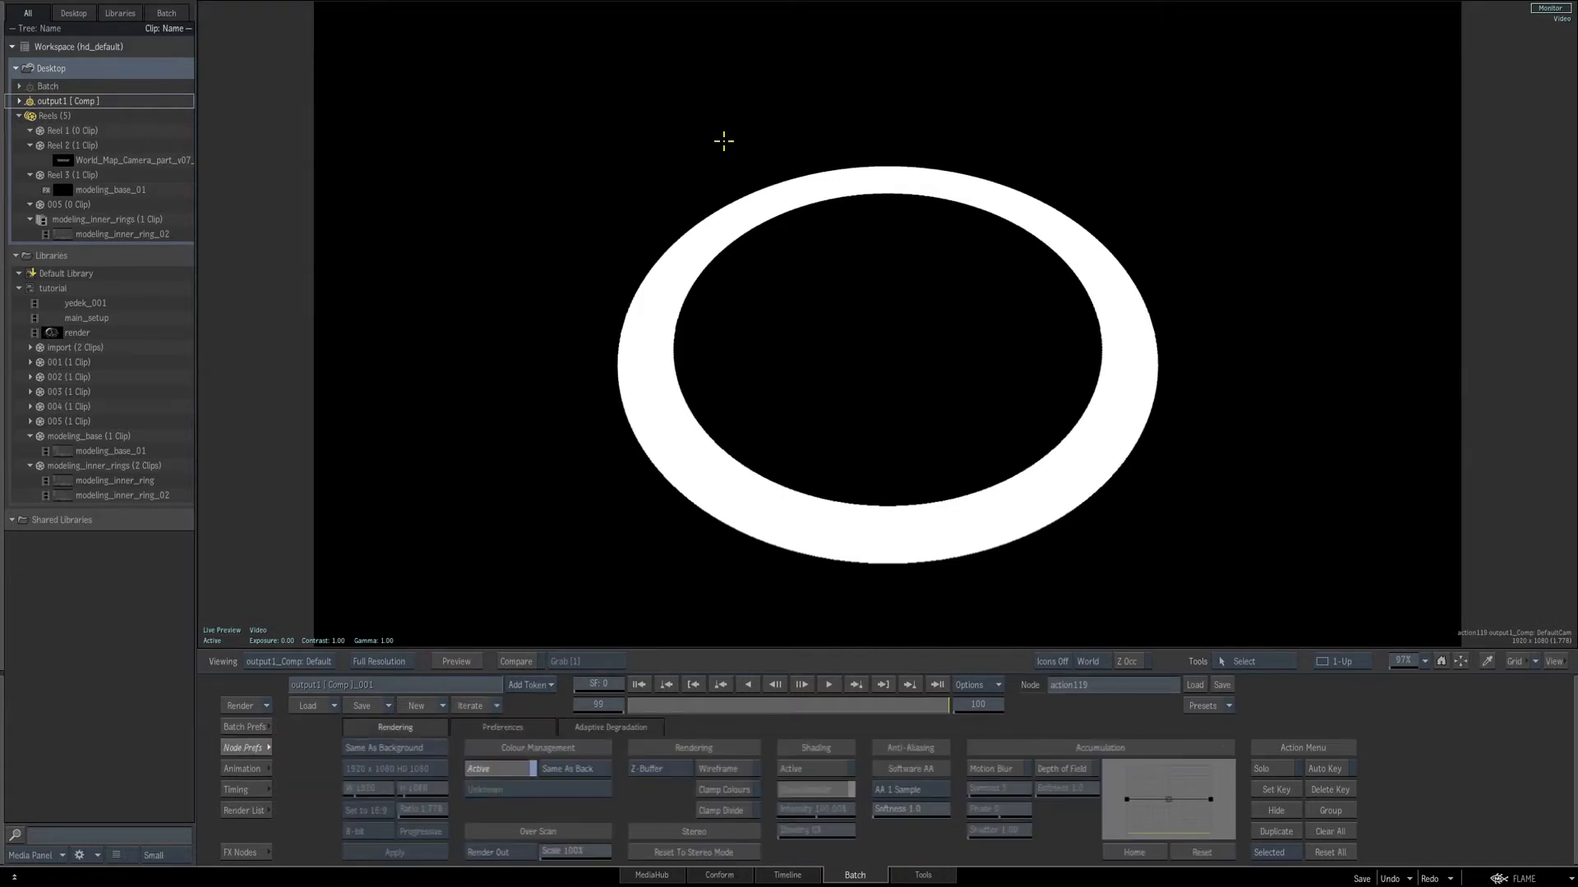
left_click(813, 768)
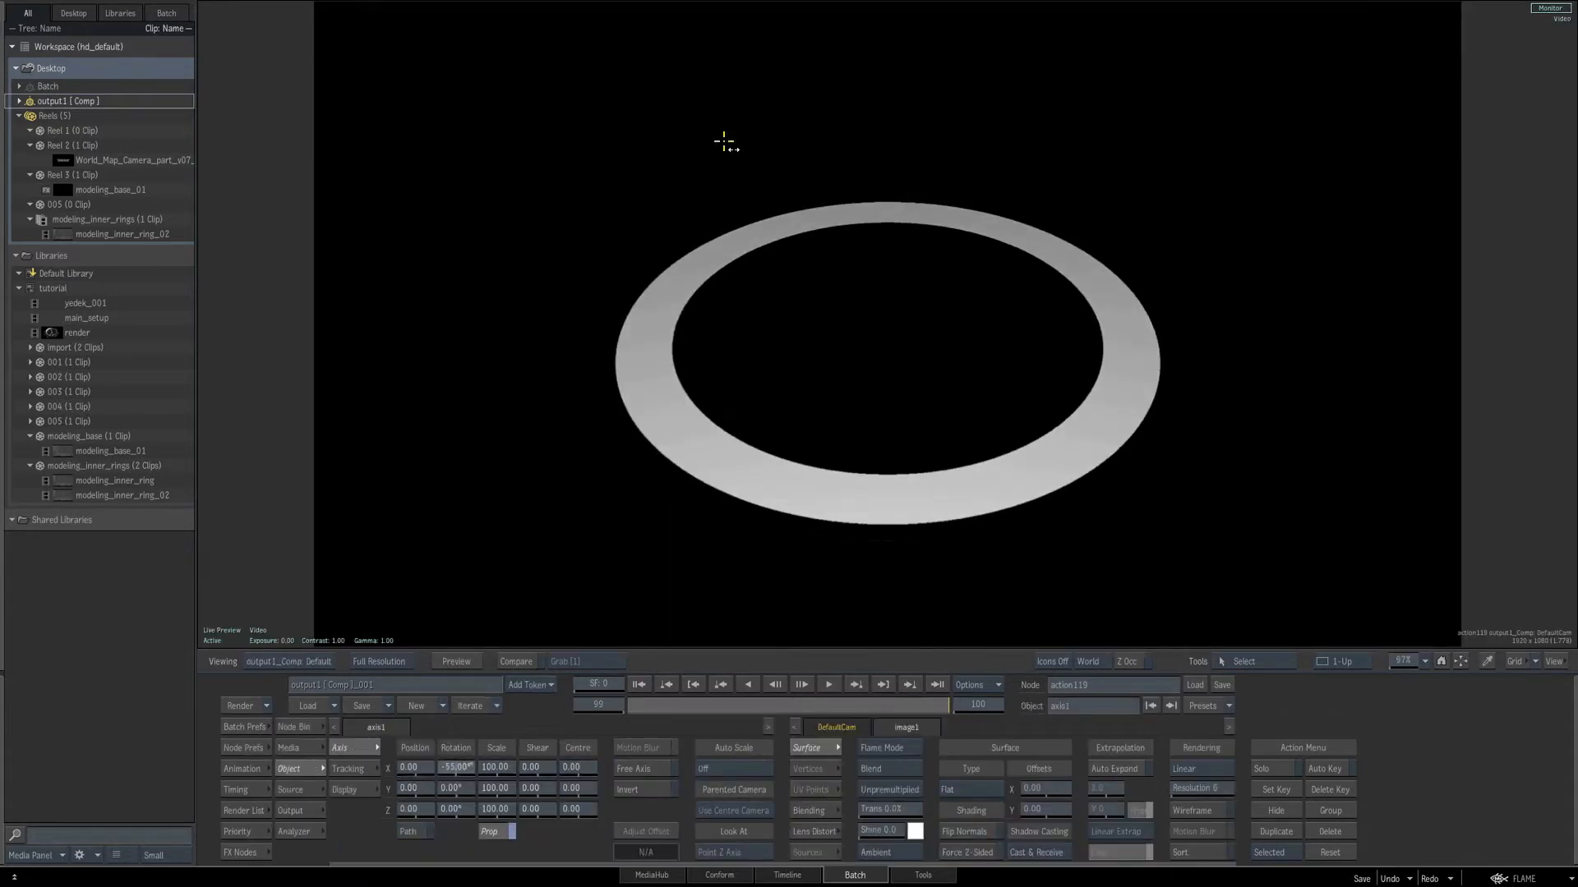
left_click(285, 660)
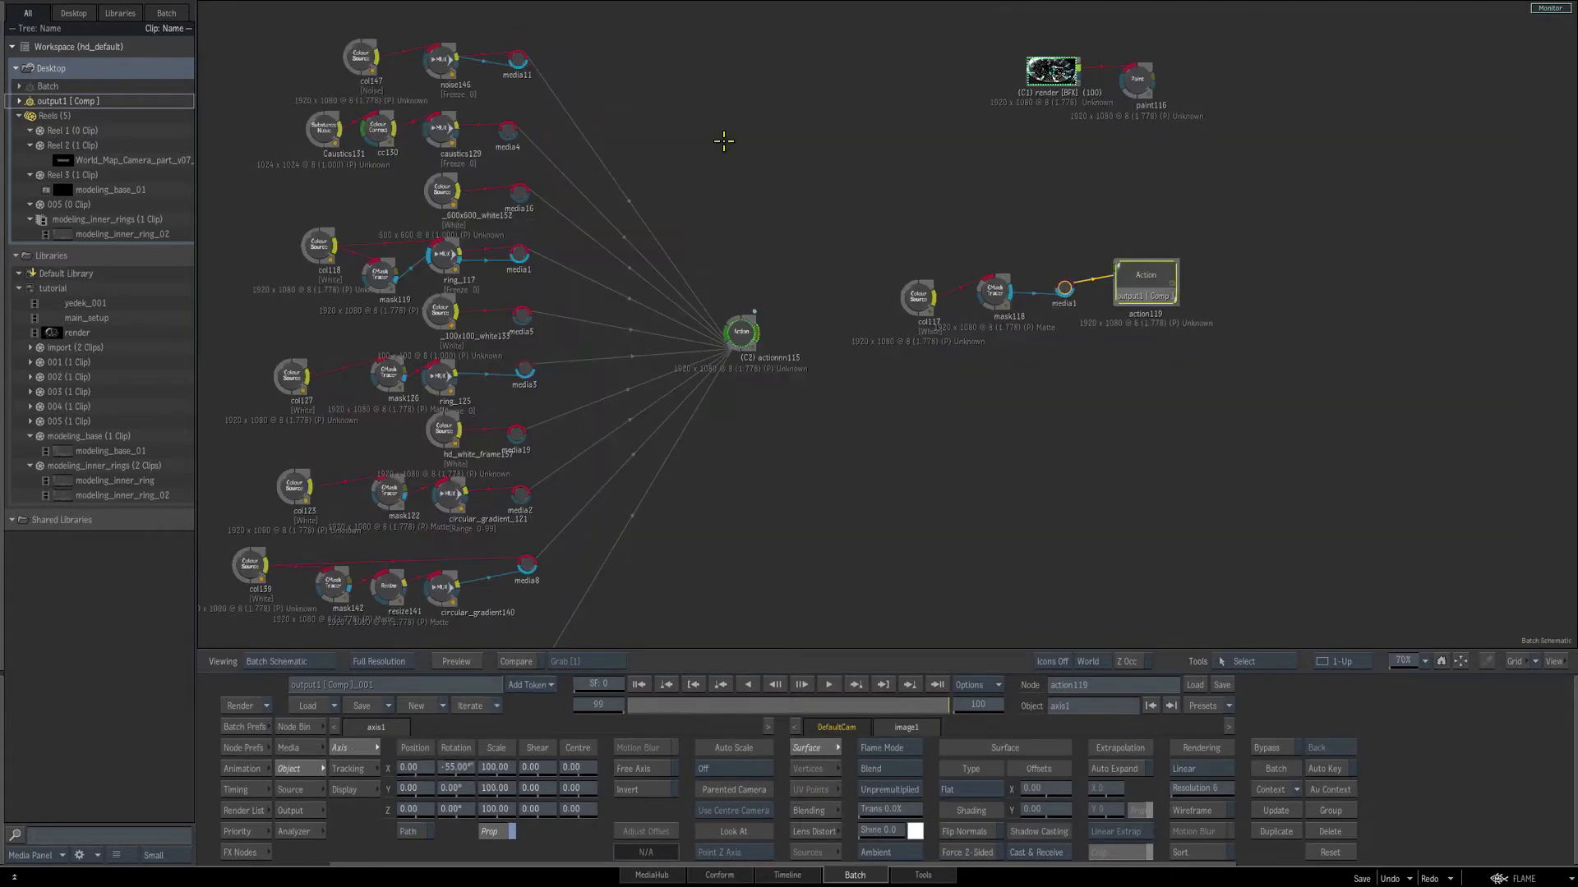
left_click(996, 294)
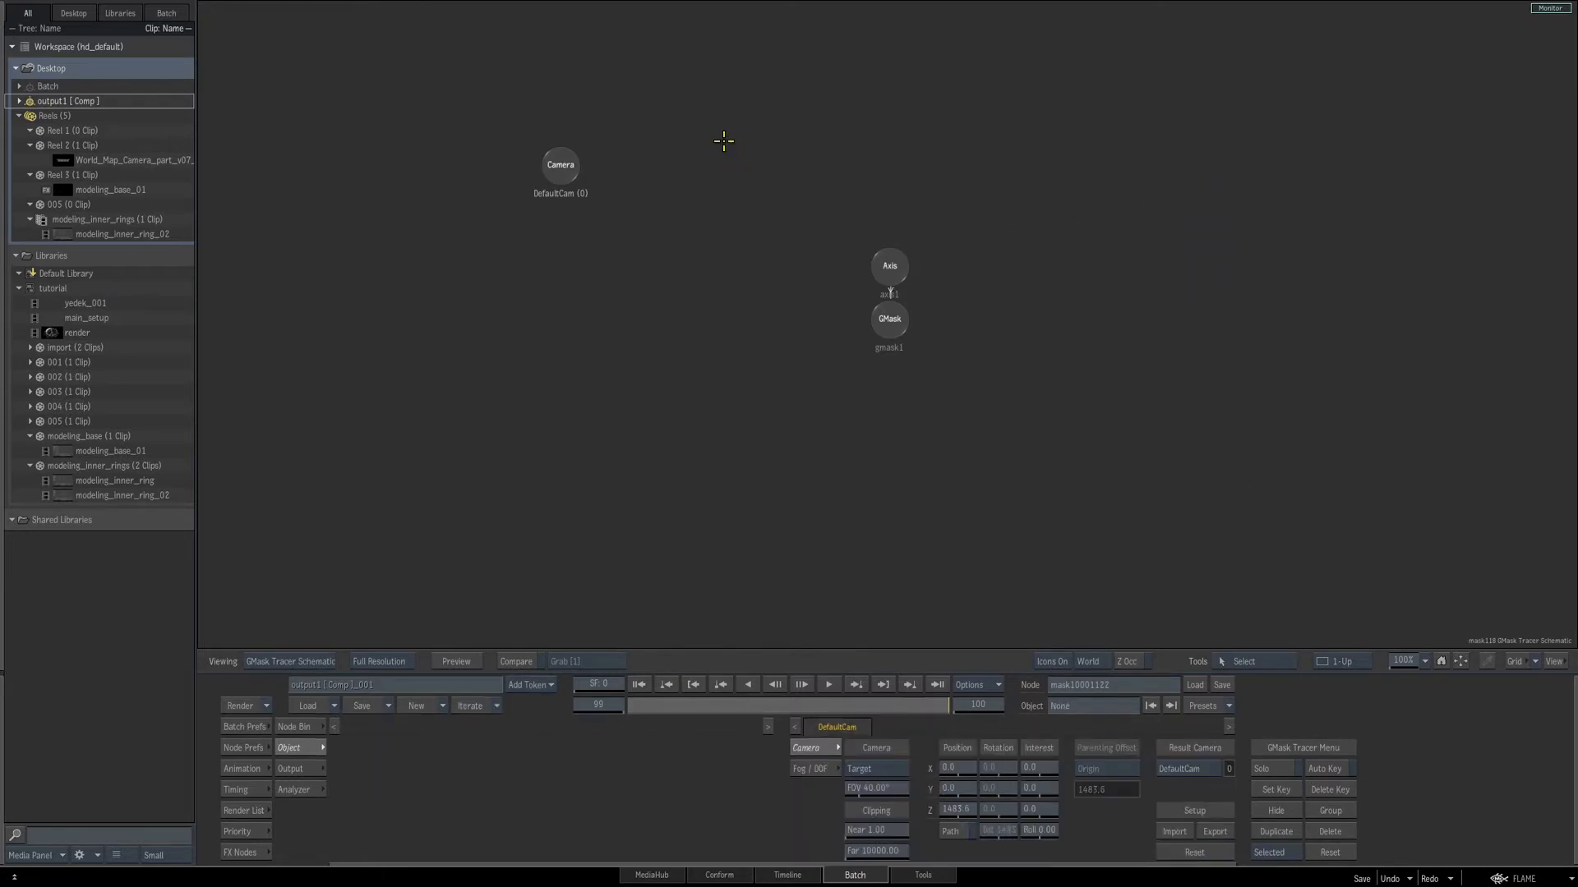
left_click(889, 266)
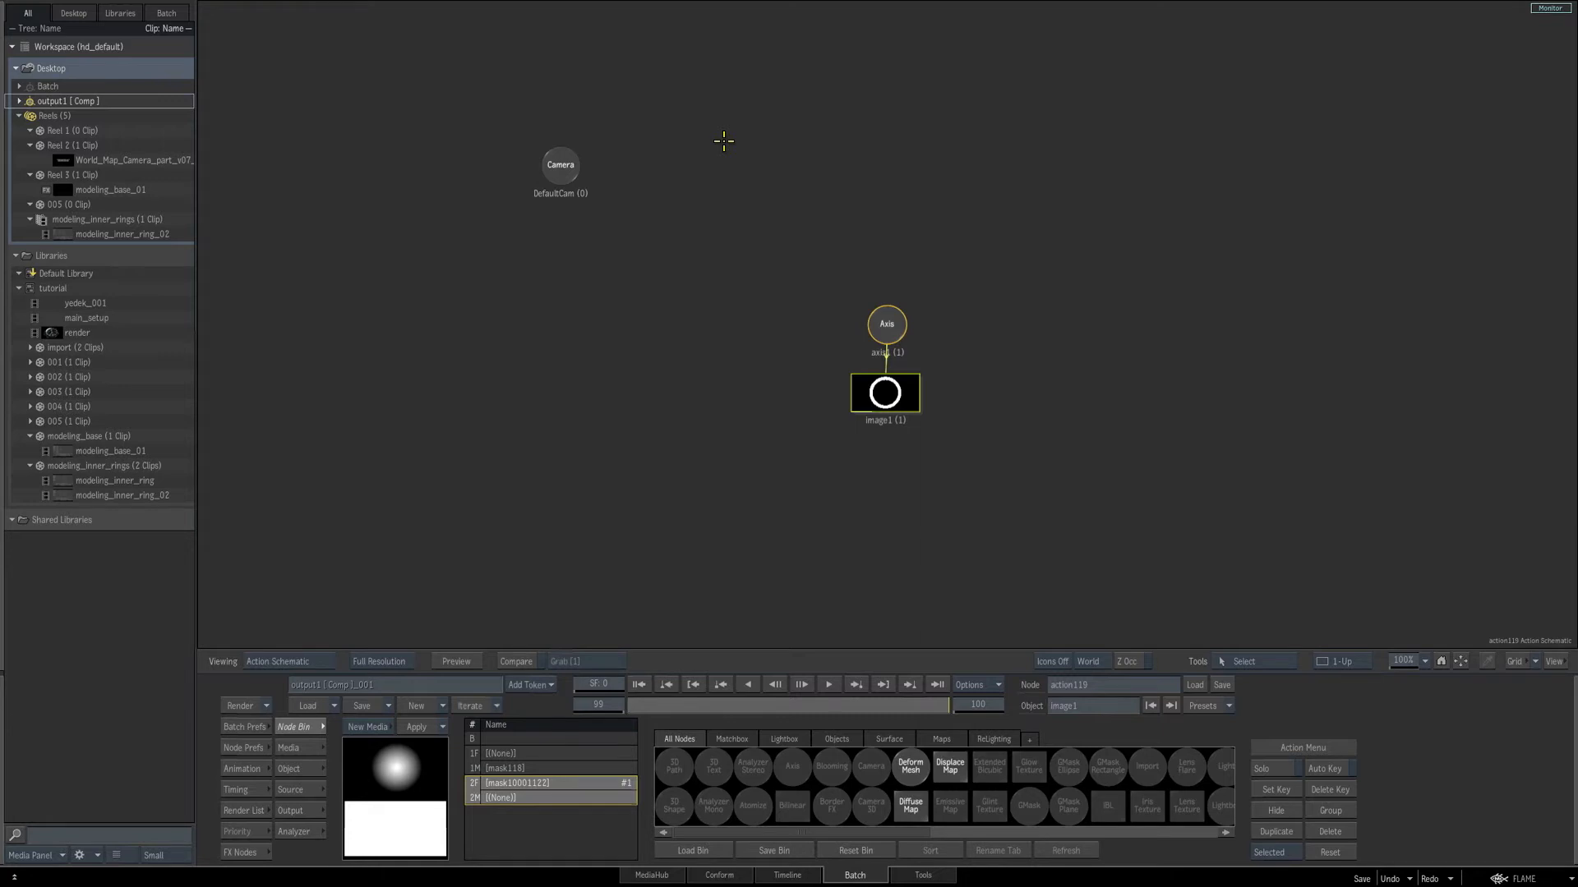
Apply CPU Displace to the ring image with Z offset and softness, previewing the rippled relief
left_click(946, 766)
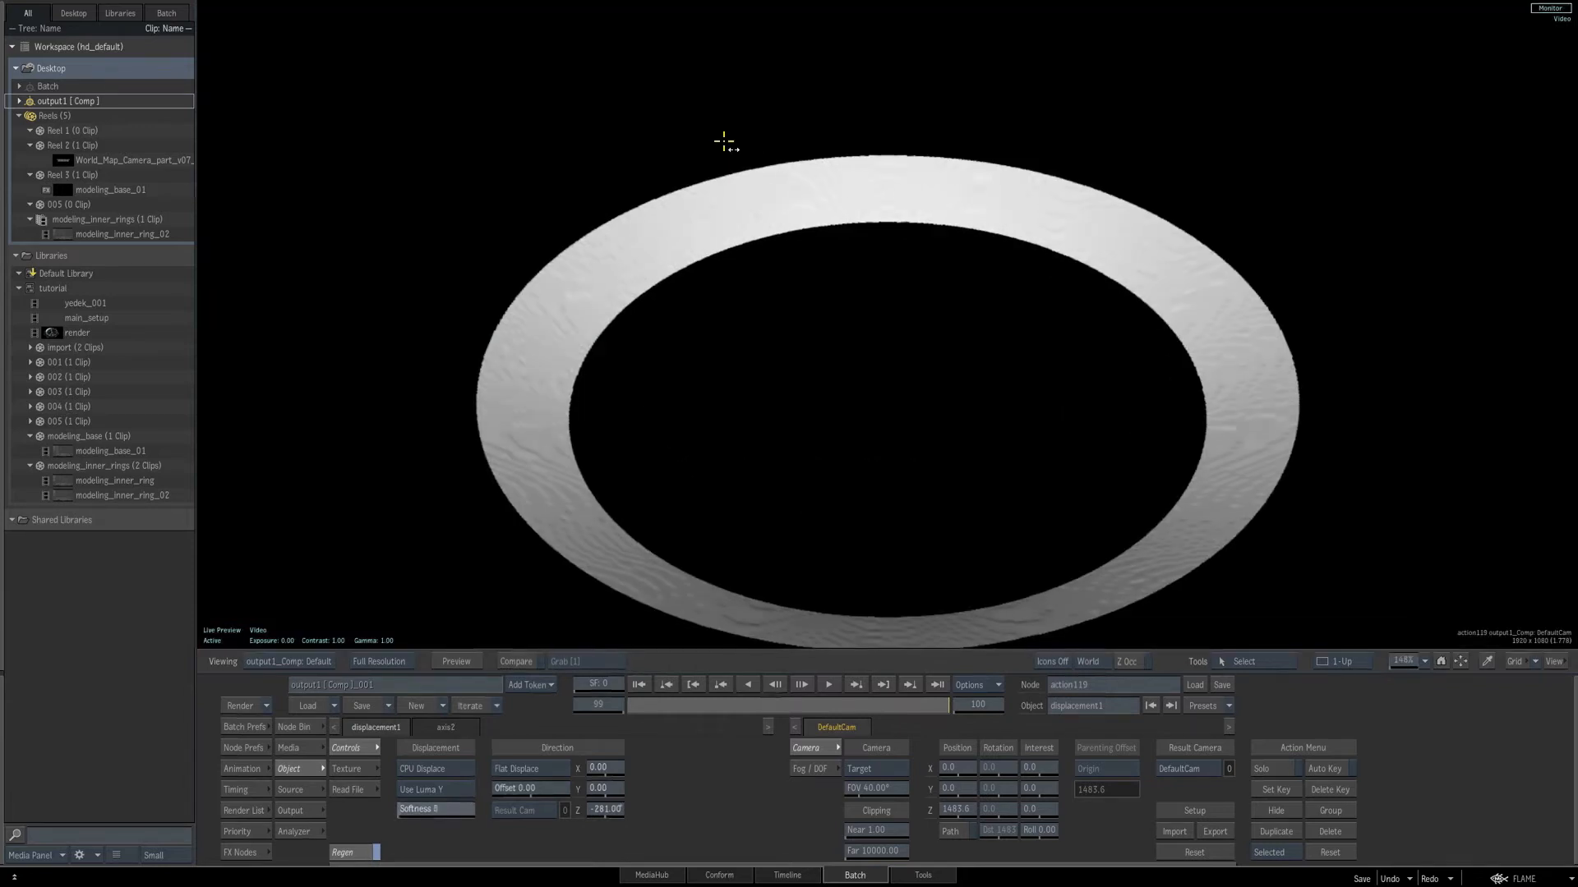
left_click(434, 808)
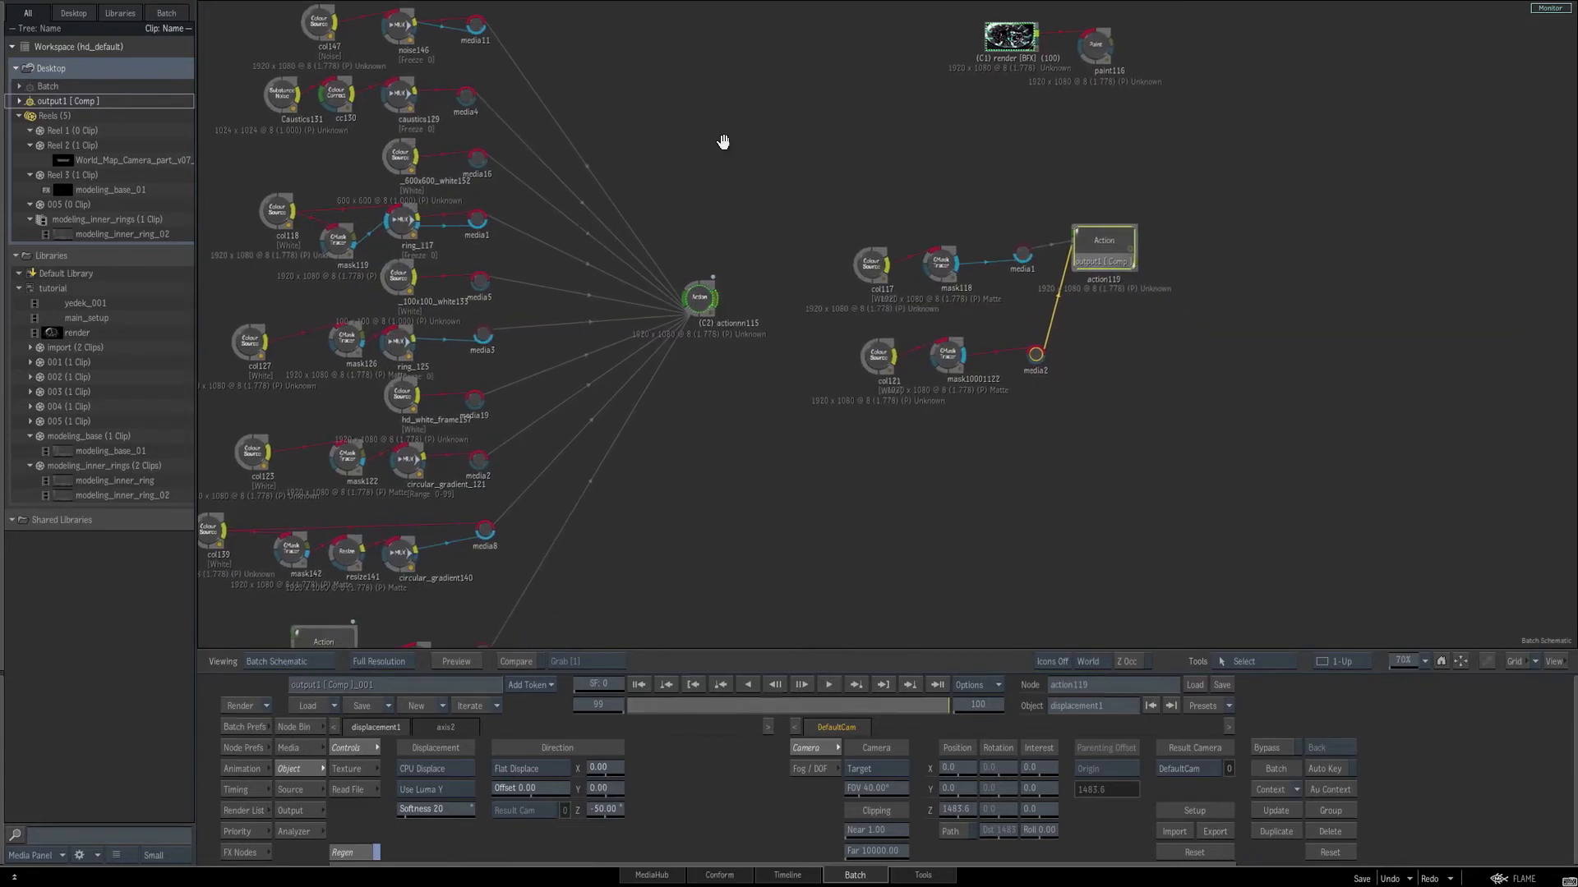
mouse_move(724, 141)
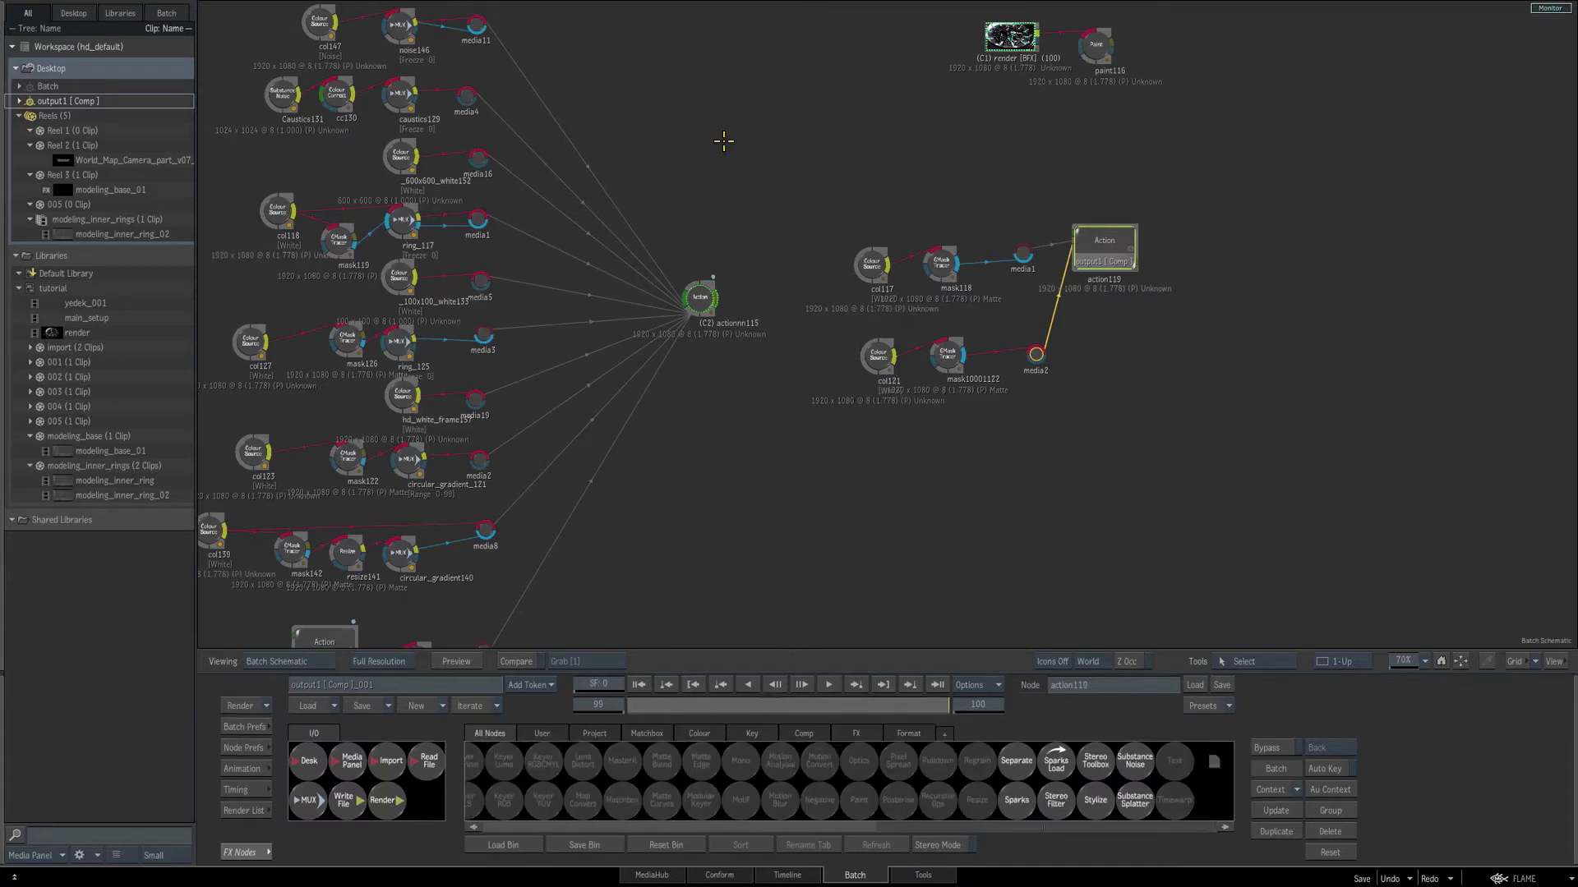
Set displacement Softness 20 and Z -50, and connect the Caustics clip to the Action node
left_click(1134, 761)
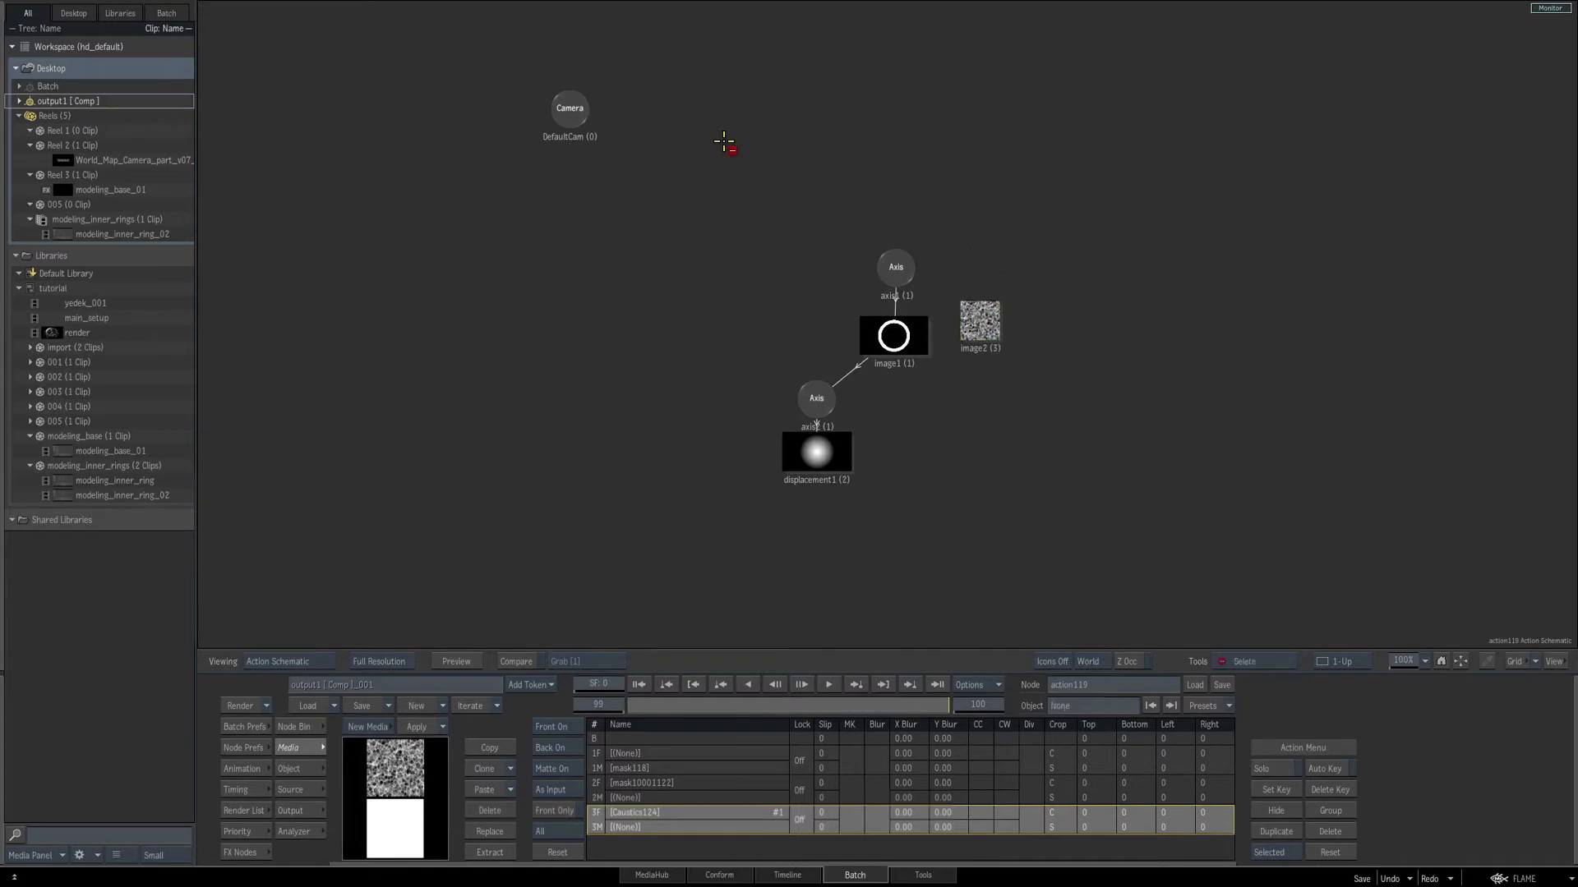
Drag a Reflection Map onto the image1 ring, assigning the Caustics media as its source
left_click(891, 335)
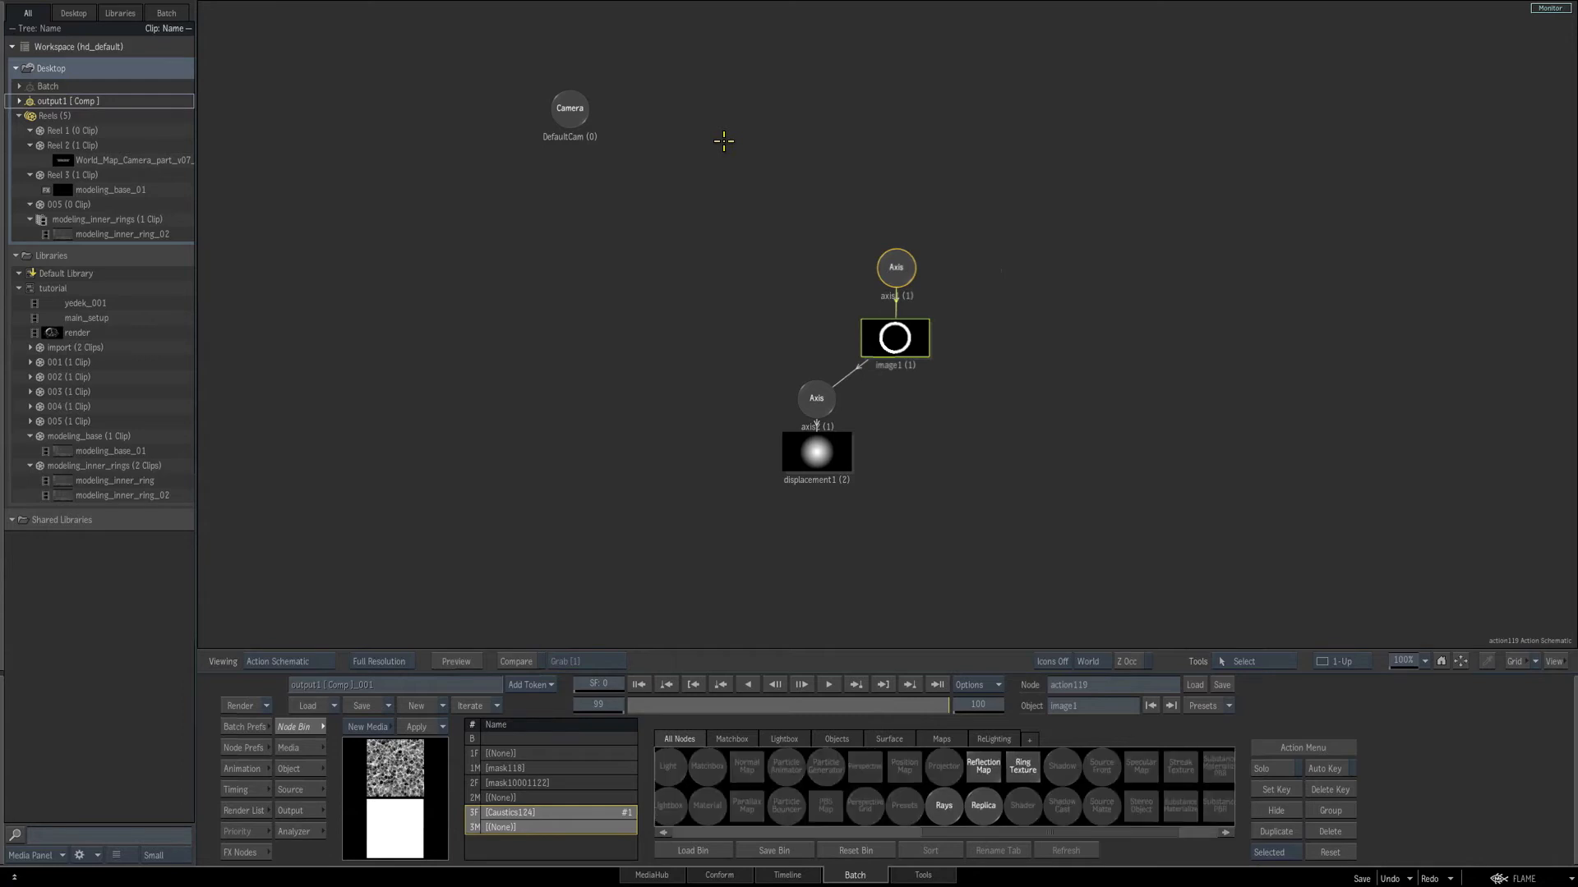
left_click(981, 766)
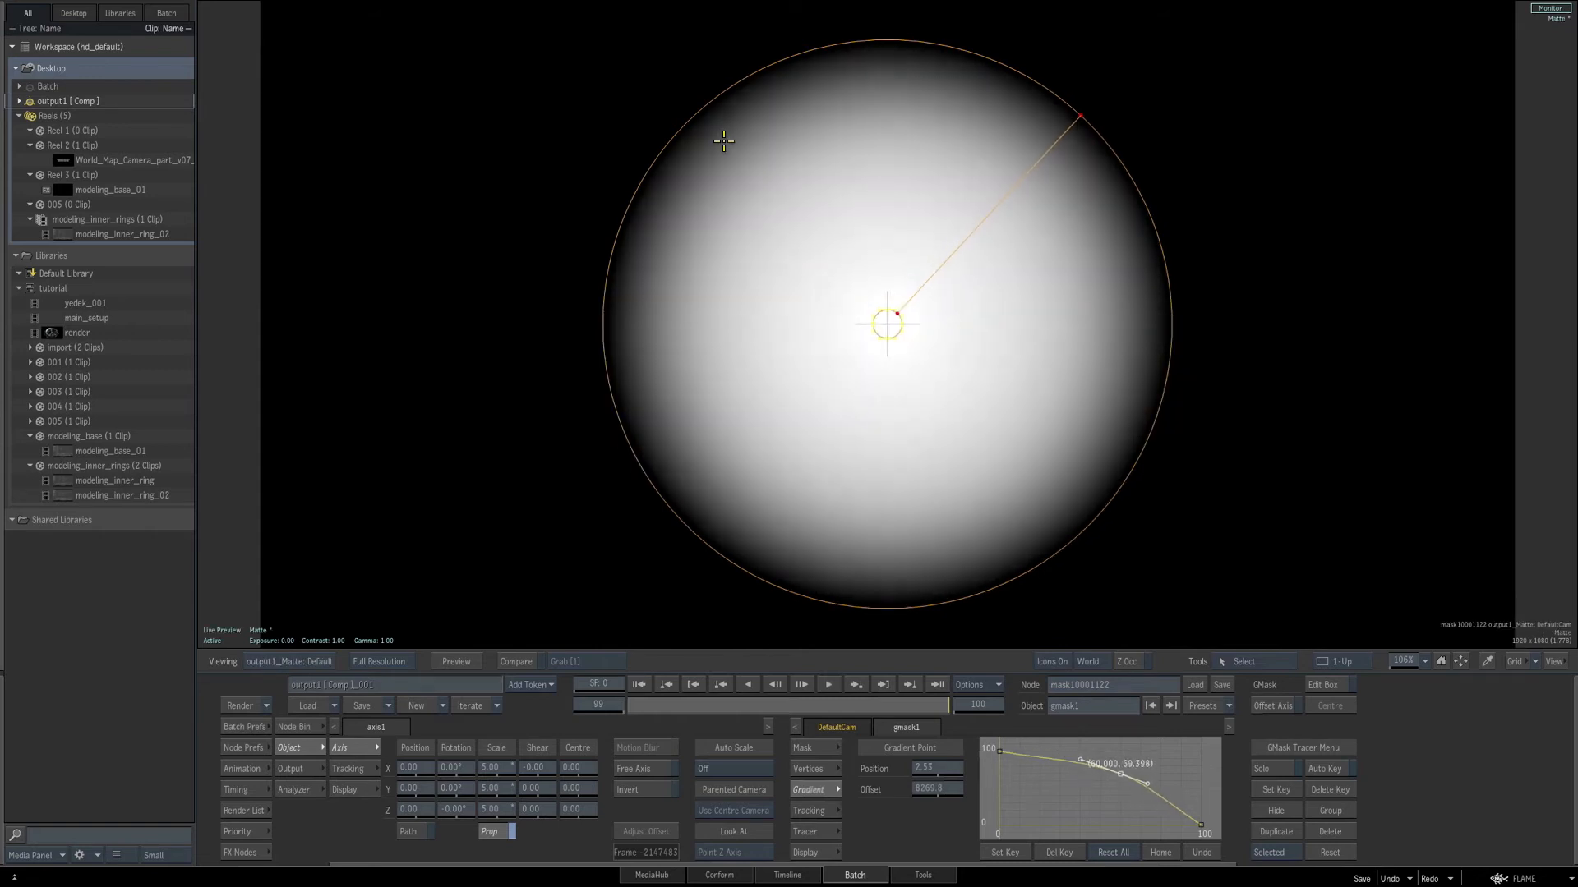
Adjust gmask1's gradient curve points for a smooth centre-to-edge falloff
left_click_drag(1101, 765, 1101, 777)
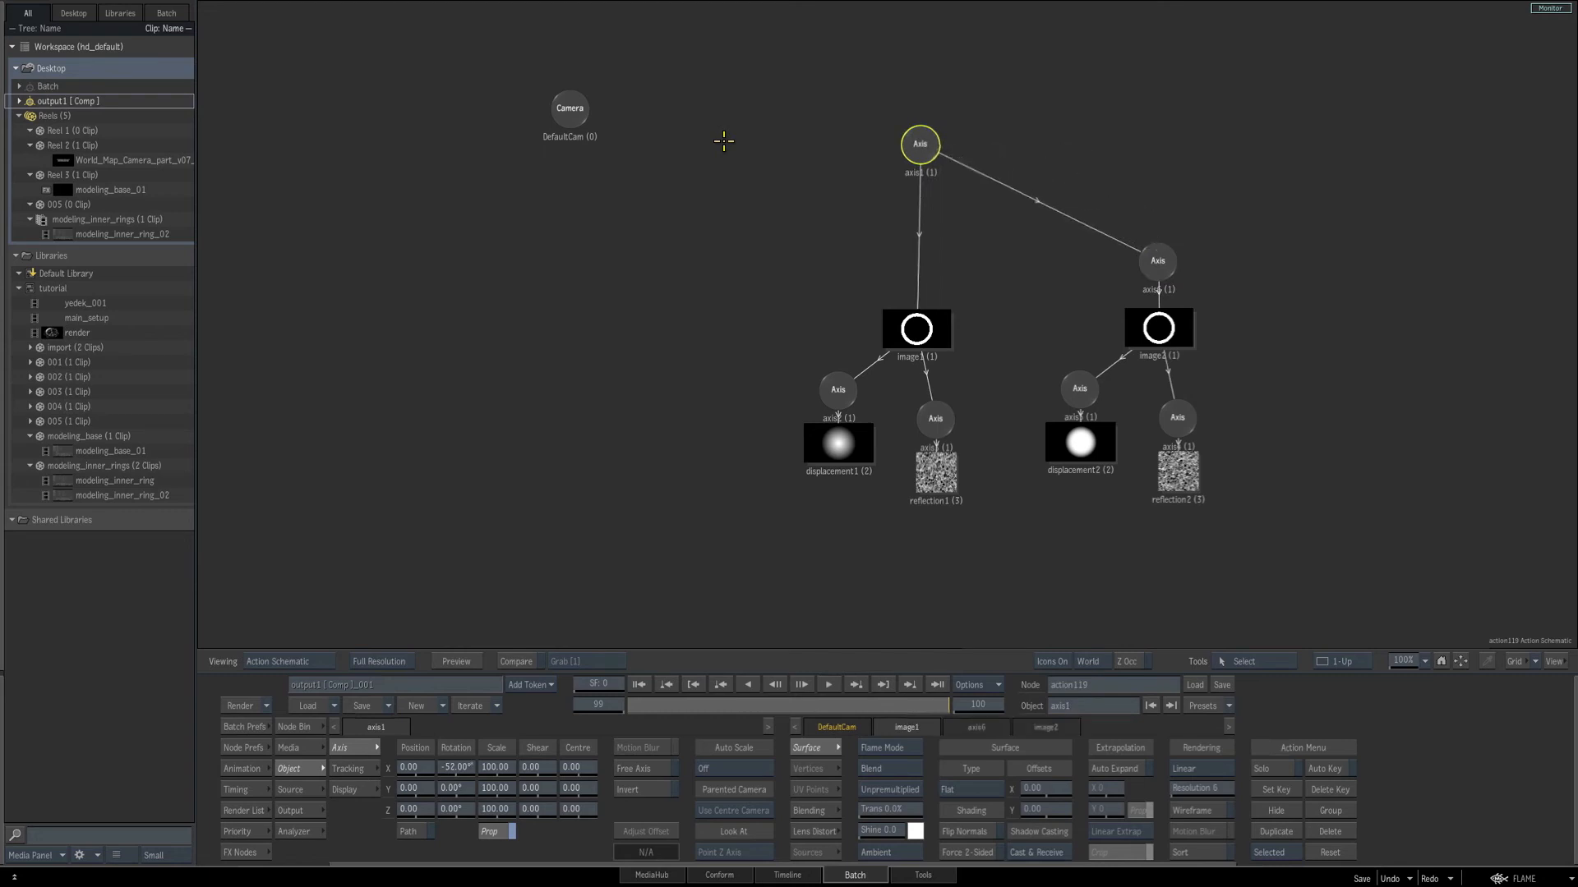
Duplicate the image1 branch into image2, displacement2, reflection2 parented under axis1
left_click(1157, 261)
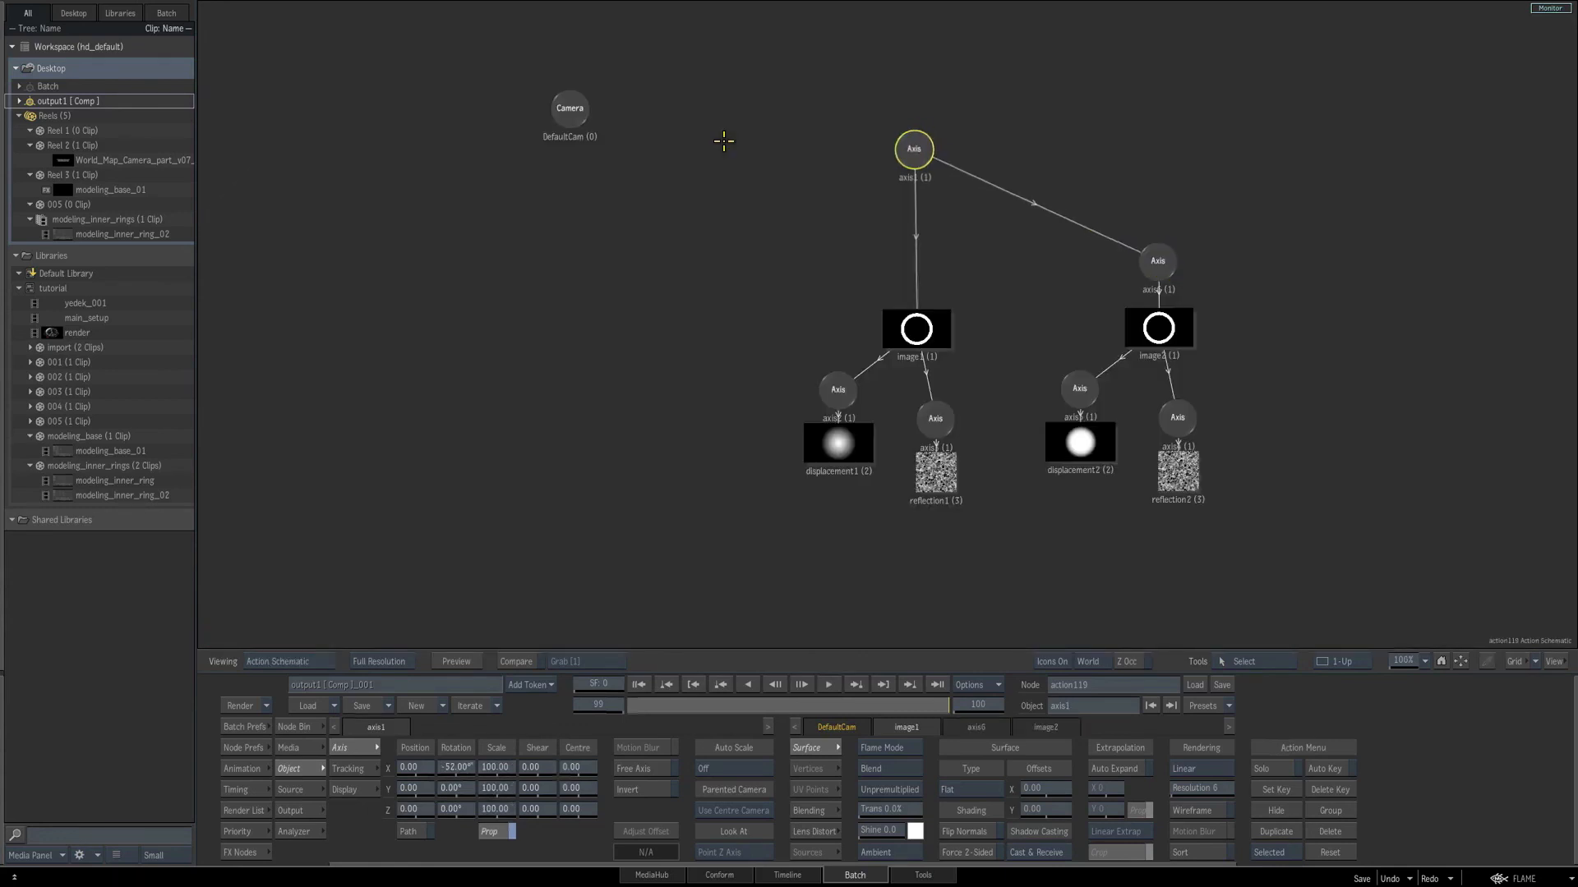
mouse_move(728, 142)
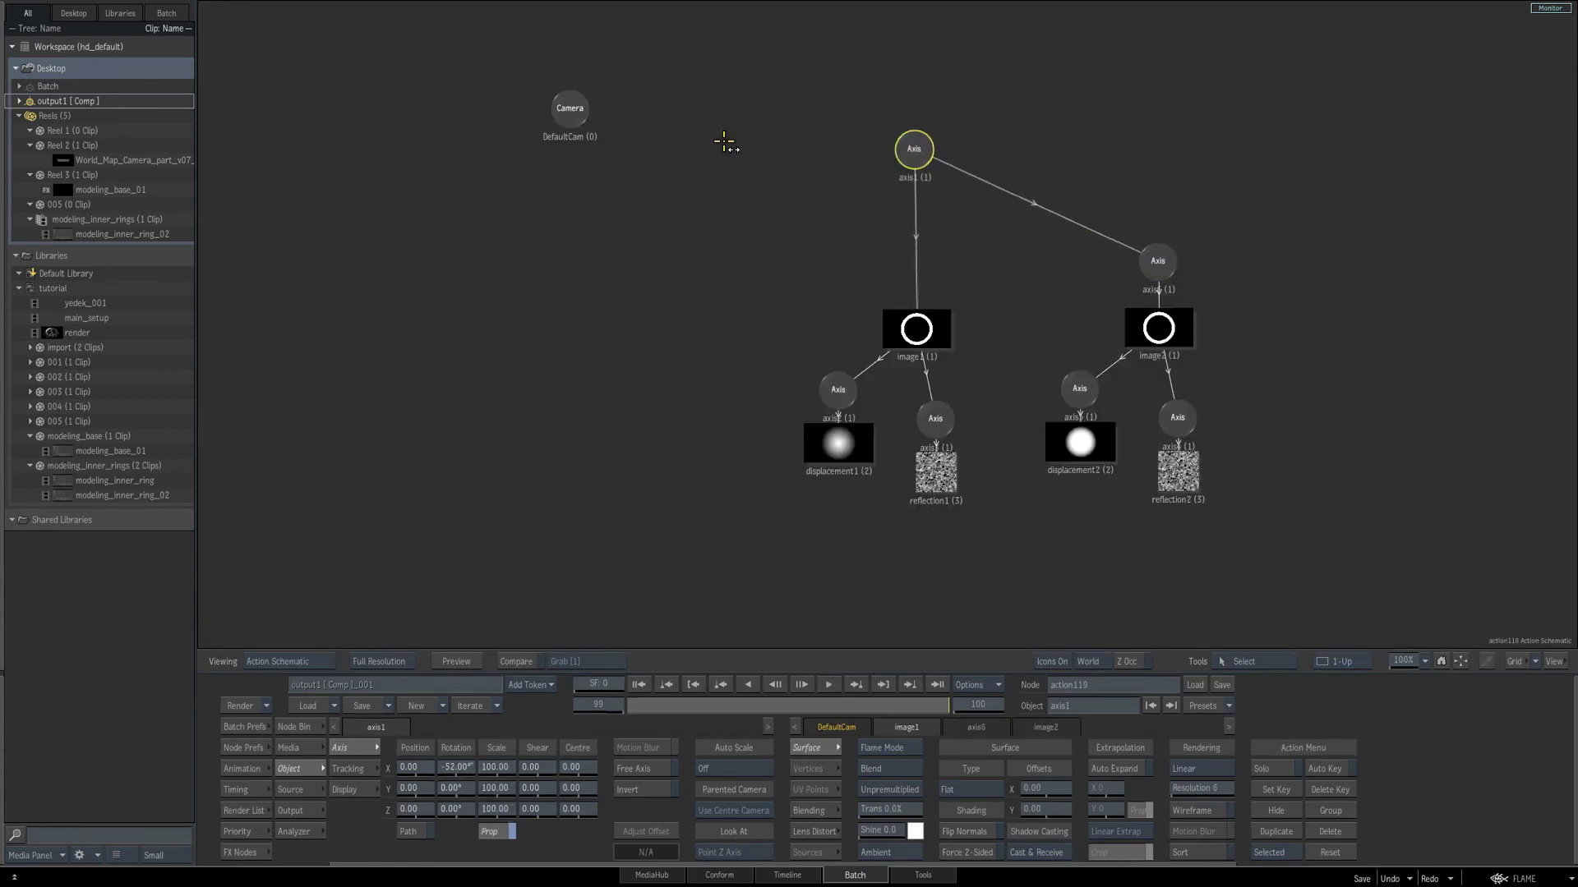